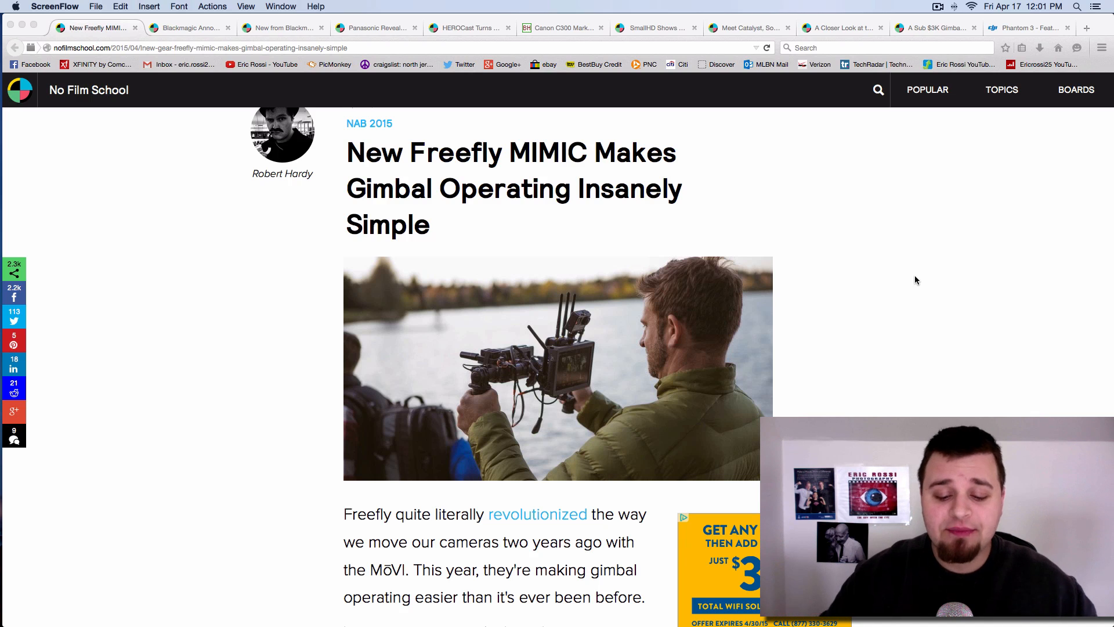
- Switch to the Blackmagic URSA Mini announcement tab to see its camera photo
{"action": "left_click", "coordinate": [189, 27]}
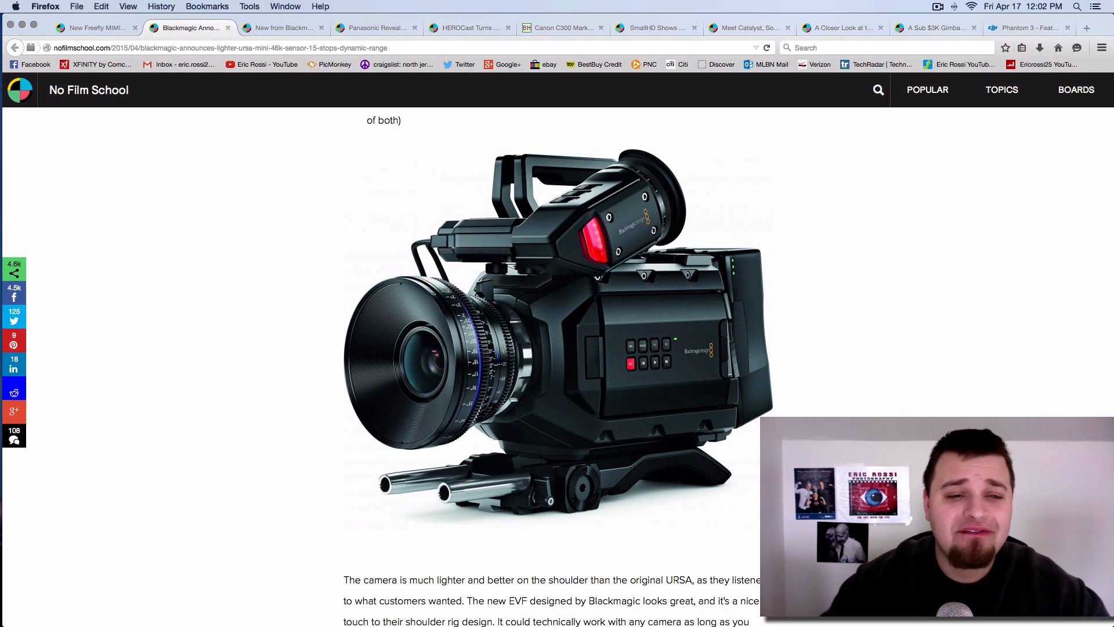
- Switch to the Blackmagic Micro Studio Camera 4K article and scroll through its images and specs
{"action": "left_click", "coordinate": [282, 27]}
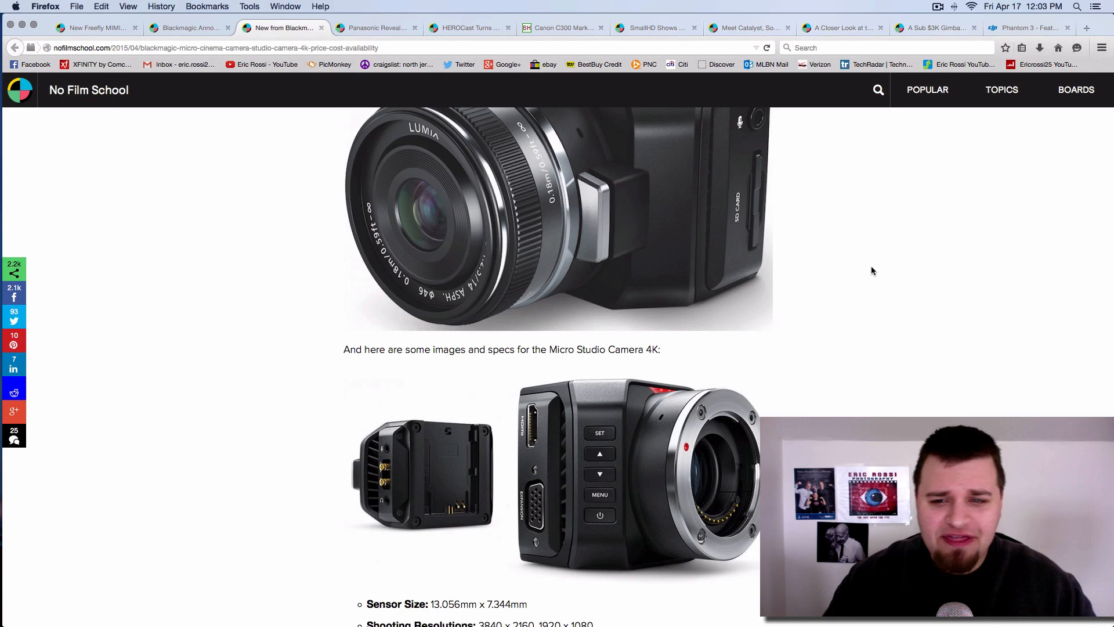
{"action": "mouse_move", "coordinate": [859, 276]}
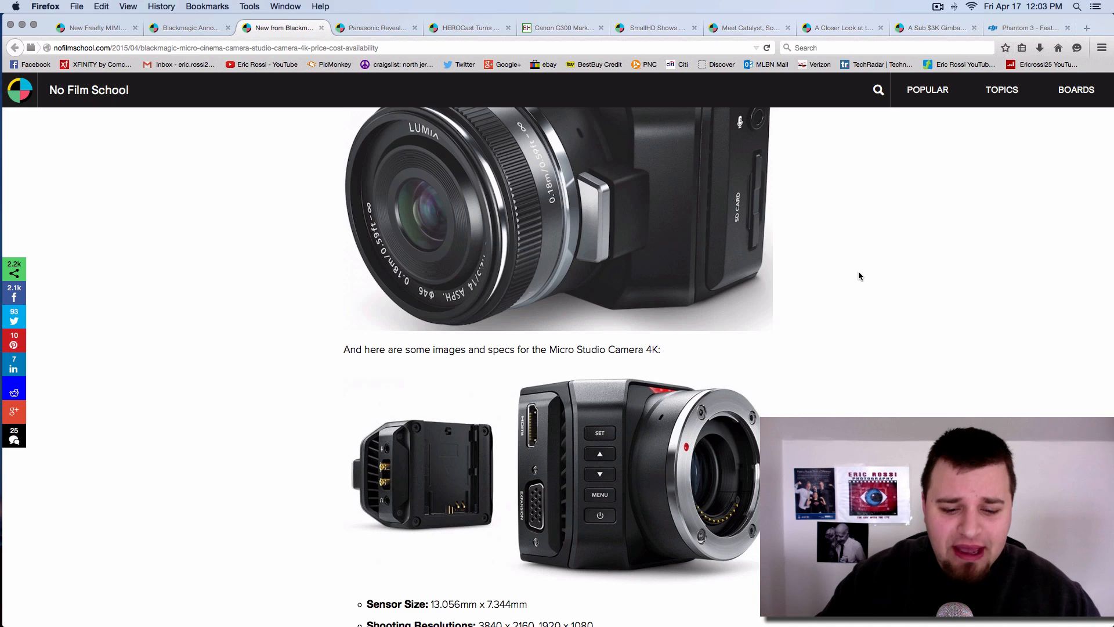
{"action": "scroll", "scroll_direction": "down", "scroll_amount": 3}
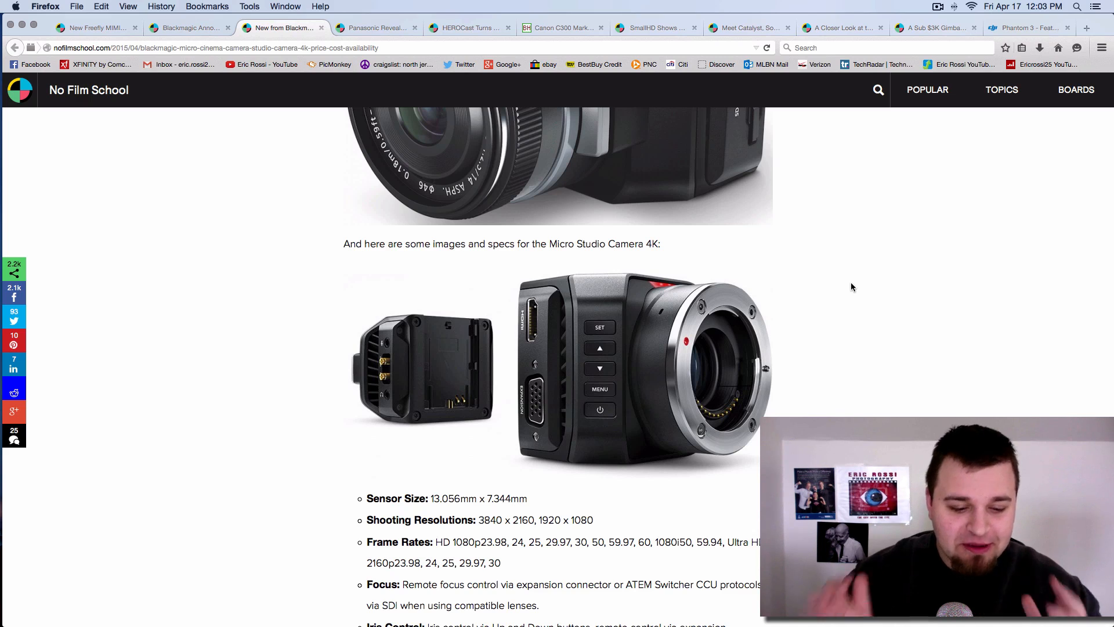
{"action": "mouse_move", "coordinate": [800, 222]}
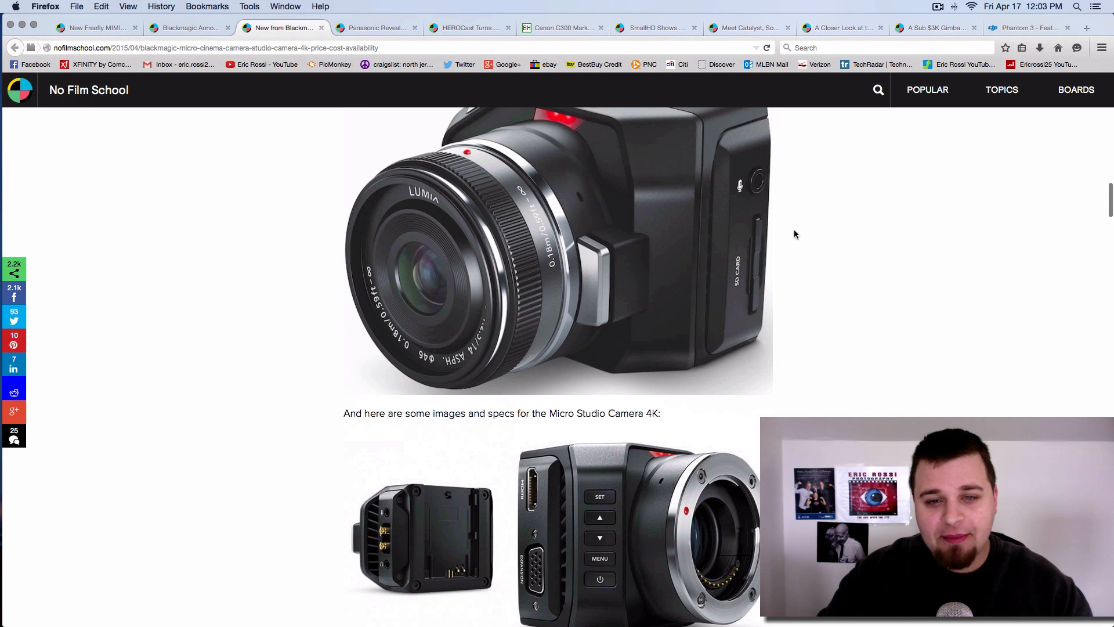
{"action": "scroll", "scroll_direction": "down", "scroll_amount": 3}
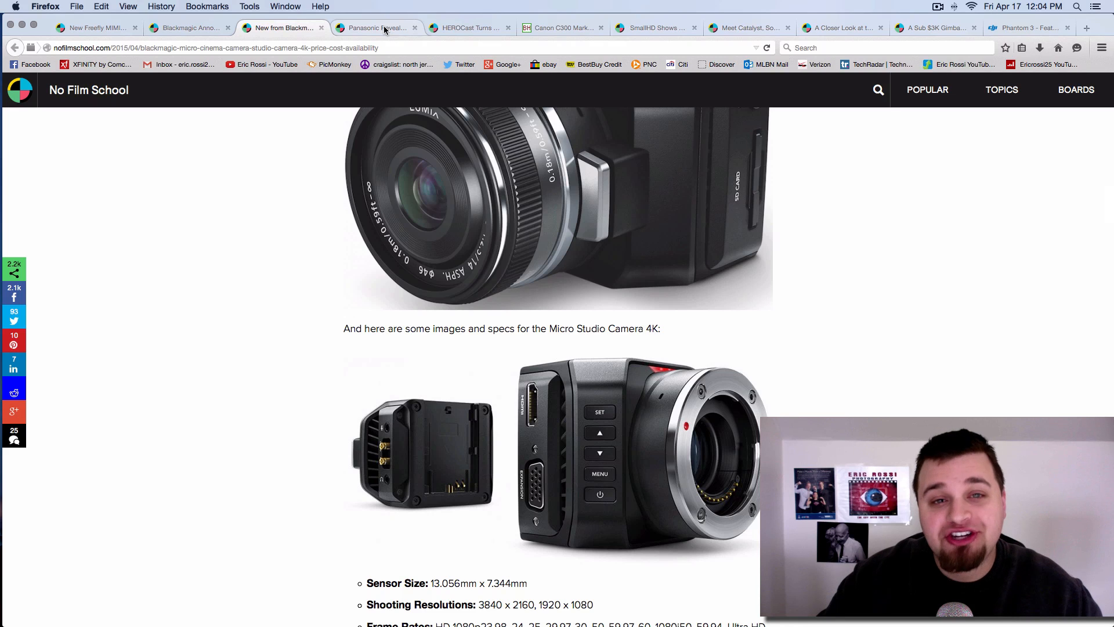
- Switch to the Panasonic DVX200 large-sensor 4K camcorder article tab
{"action": "left_click", "coordinate": [375, 27]}
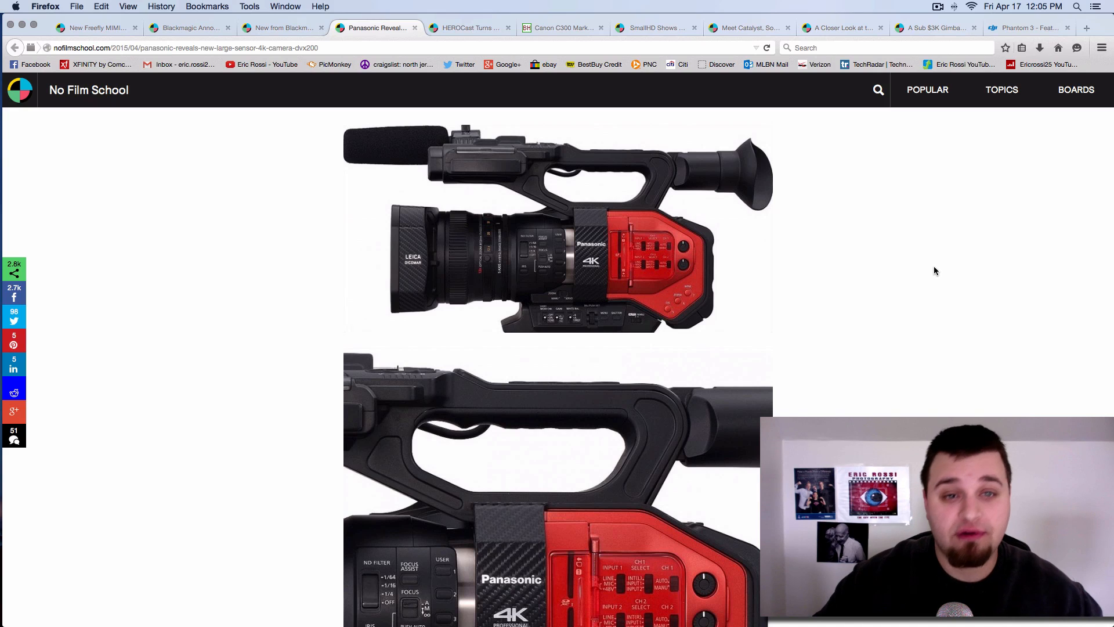
{"action": "left_click", "coordinate": [466, 28]}
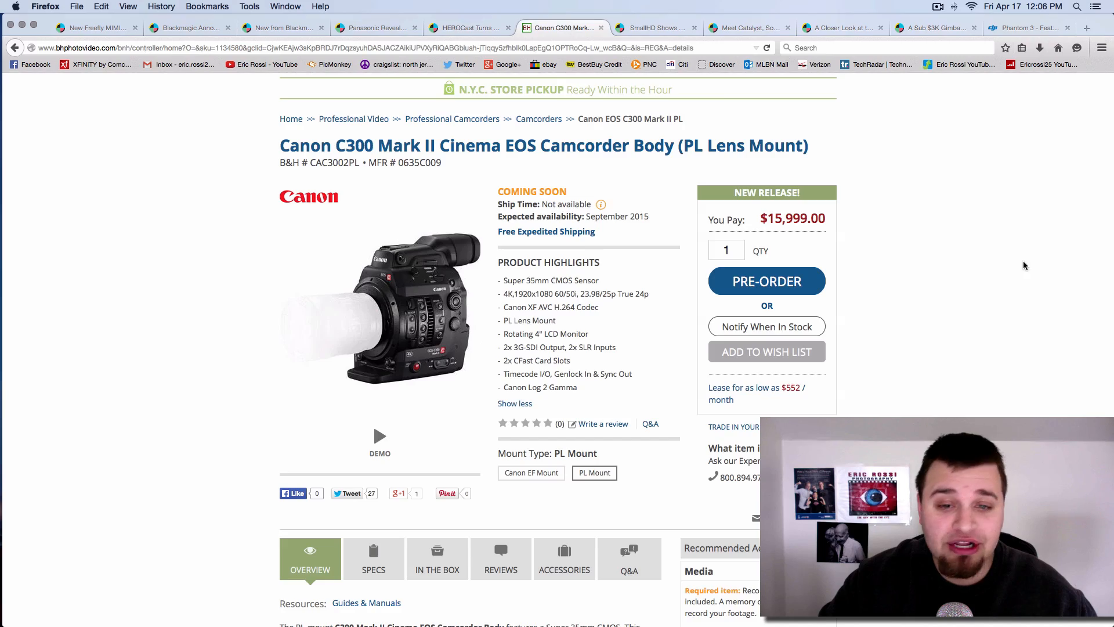
{"action": "mouse_move", "coordinate": [1063, 265]}
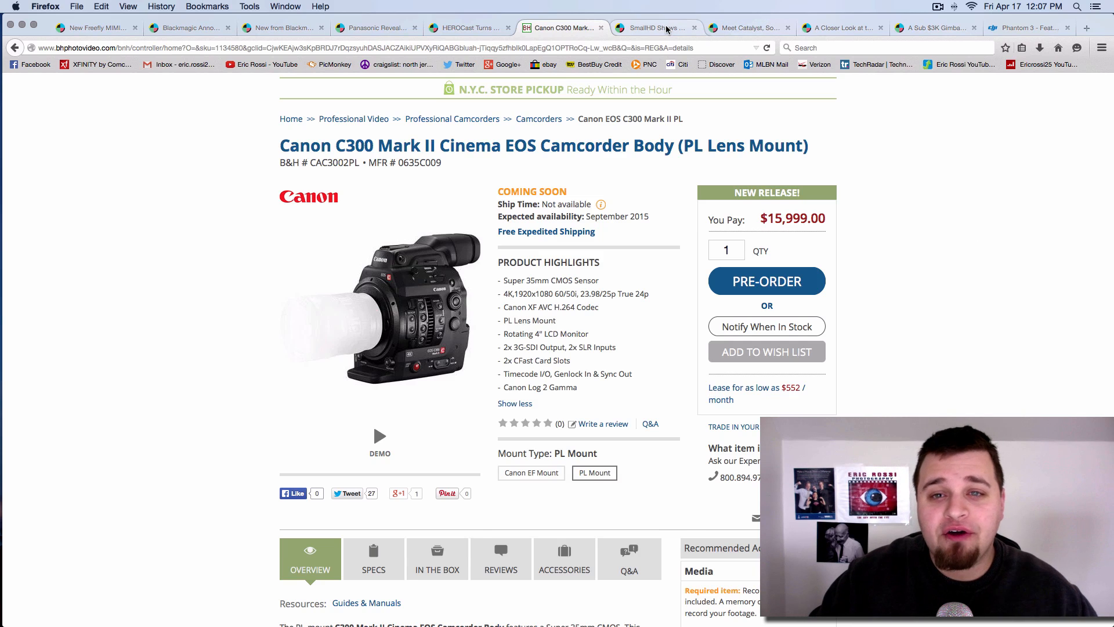
- Switch to the SmallHD Sidefinder monitor article tab to reach its spec list
{"action": "left_click", "coordinate": [652, 28]}
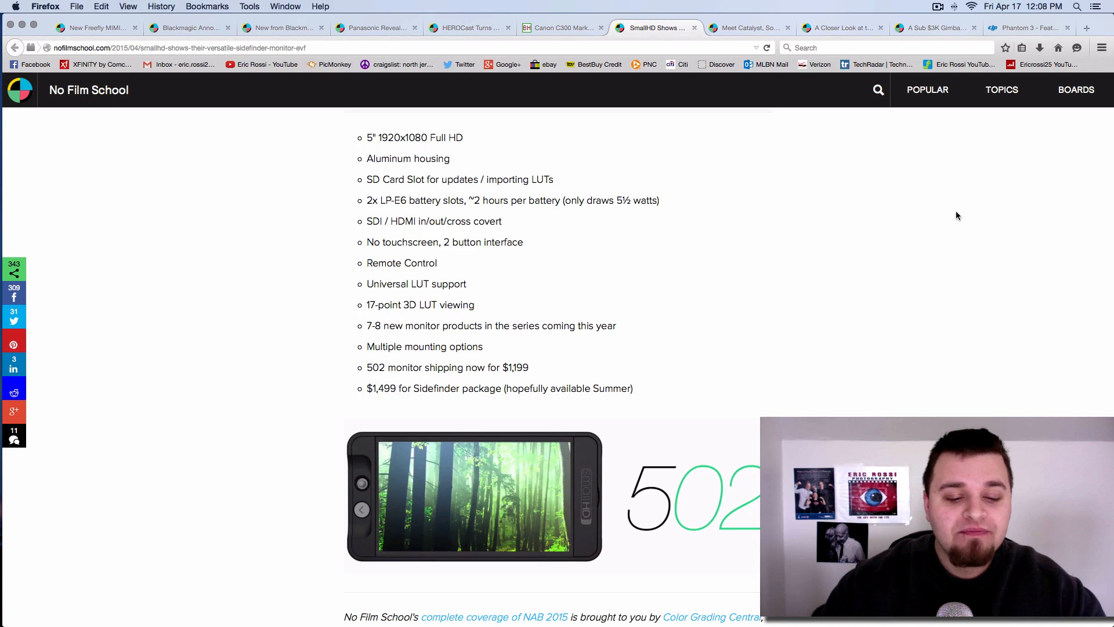
{"action": "left_click", "coordinate": [744, 28]}
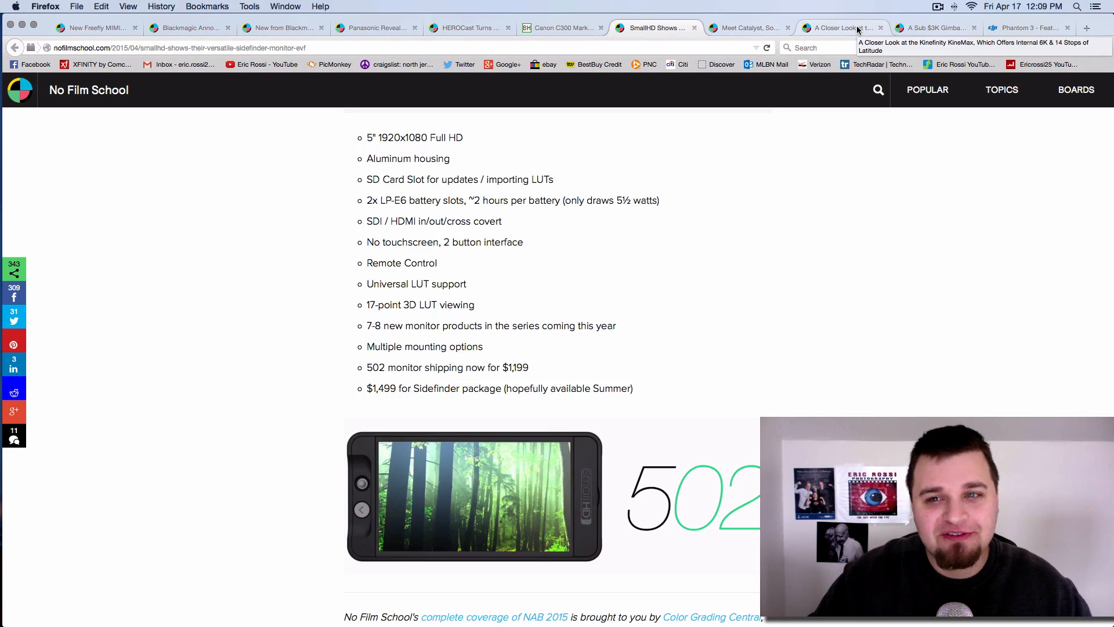
- Switch to the Kinefinity KineMax tab and scroll to its 6K, 14-stop introduction
{"action": "left_click", "coordinate": [840, 28]}
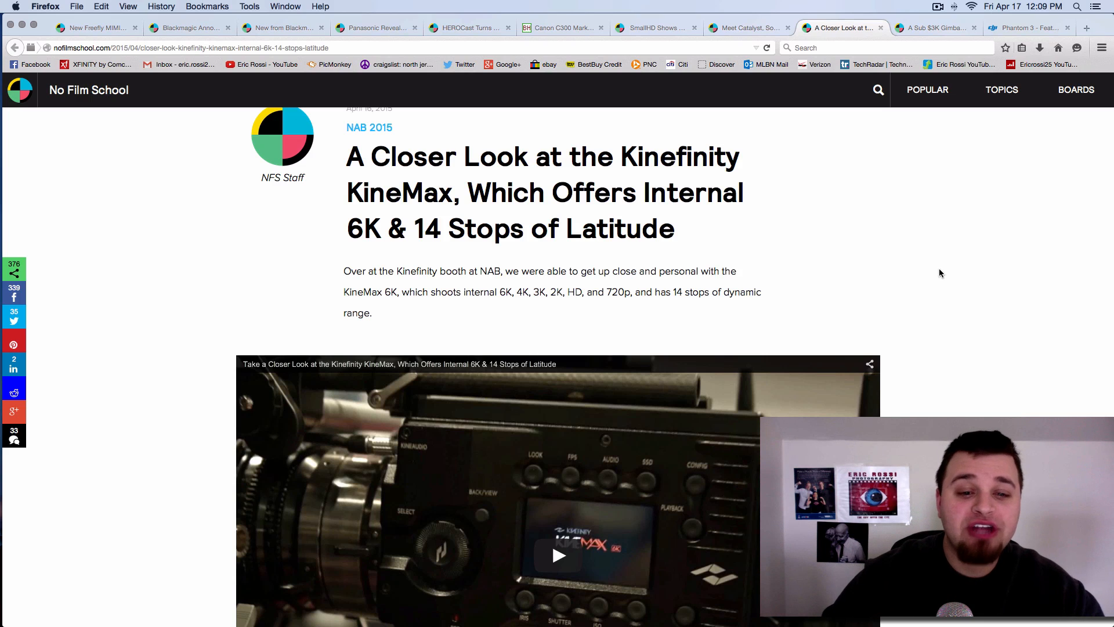
{"action": "scroll", "scroll_direction": "down", "scroll_amount": 3}
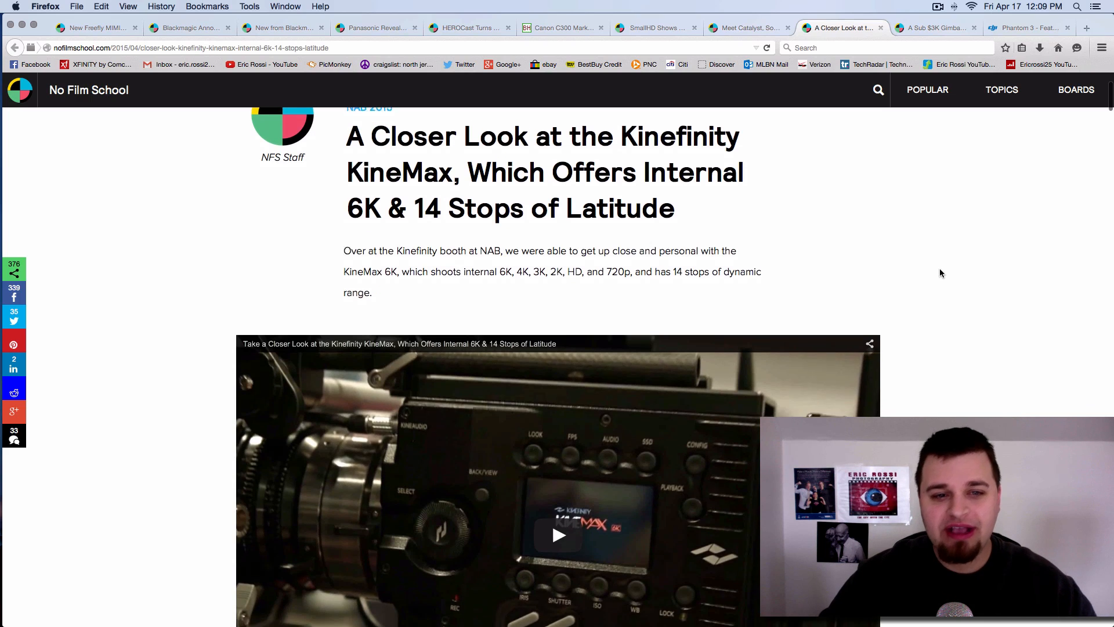
{"action": "scroll", "scroll_direction": "down", "scroll_amount": 3}
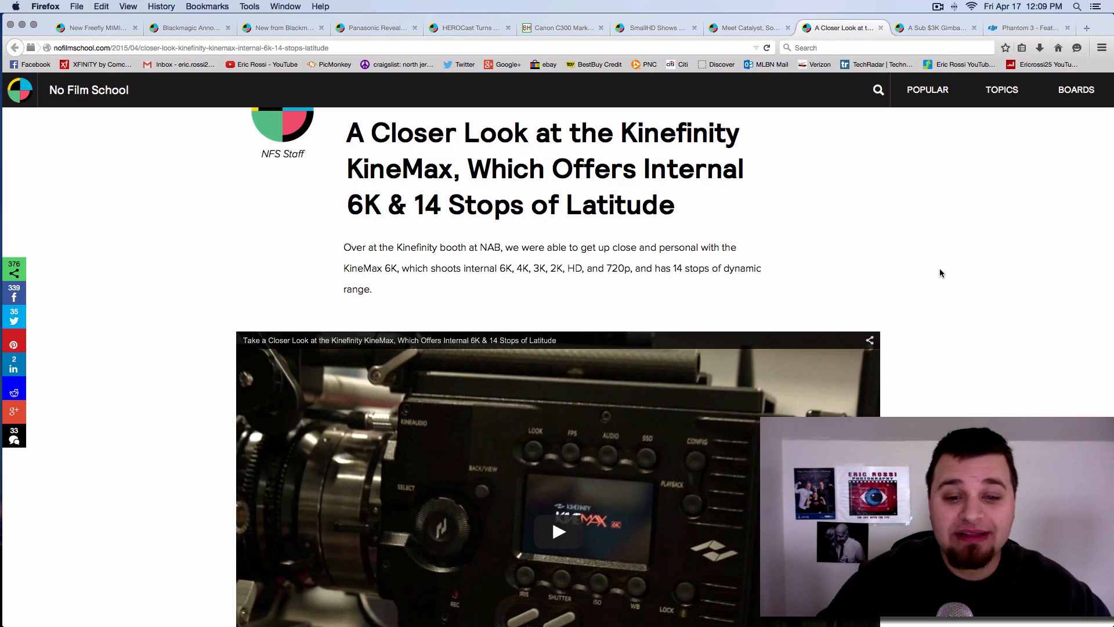
- Switch to the sub-$3K Letus Helix Jr gimbal article tab
{"action": "left_click", "coordinate": [934, 28]}
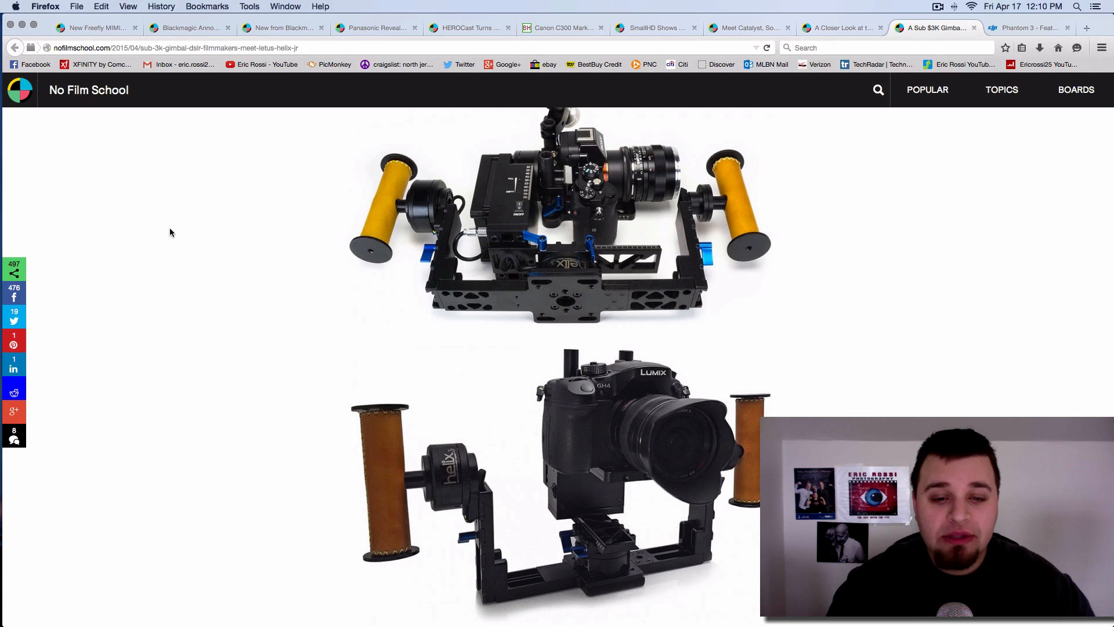
{"action": "mouse_move", "coordinate": [545, 294]}
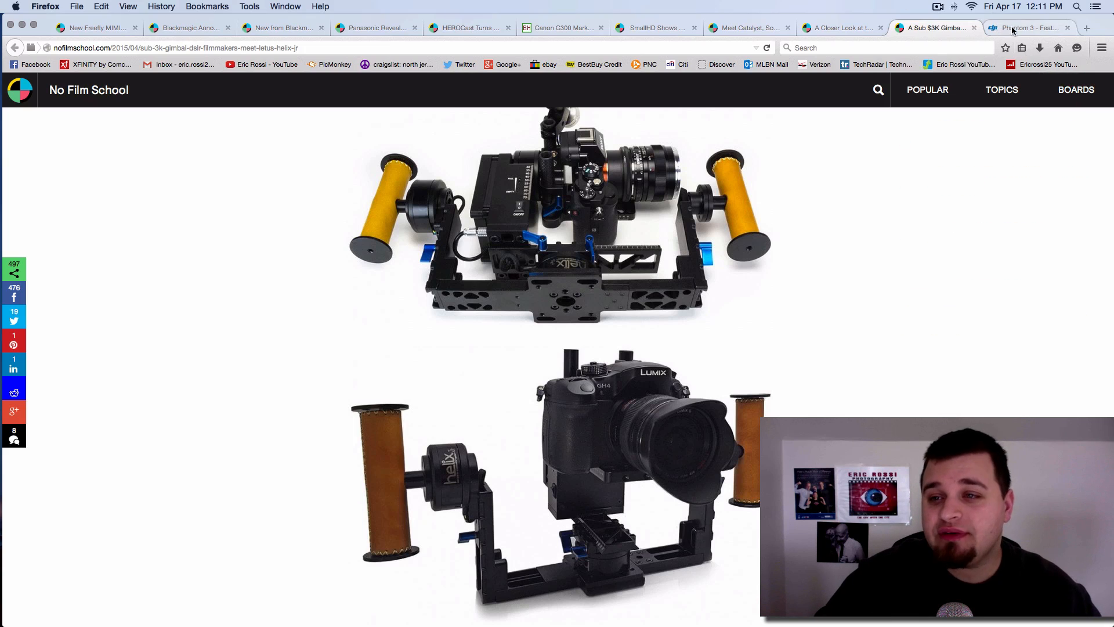
- Switch to DJI's Phantom 3 Features tab and scroll to the Epic Aerial Video section
{"action": "left_click", "coordinate": [1029, 28]}
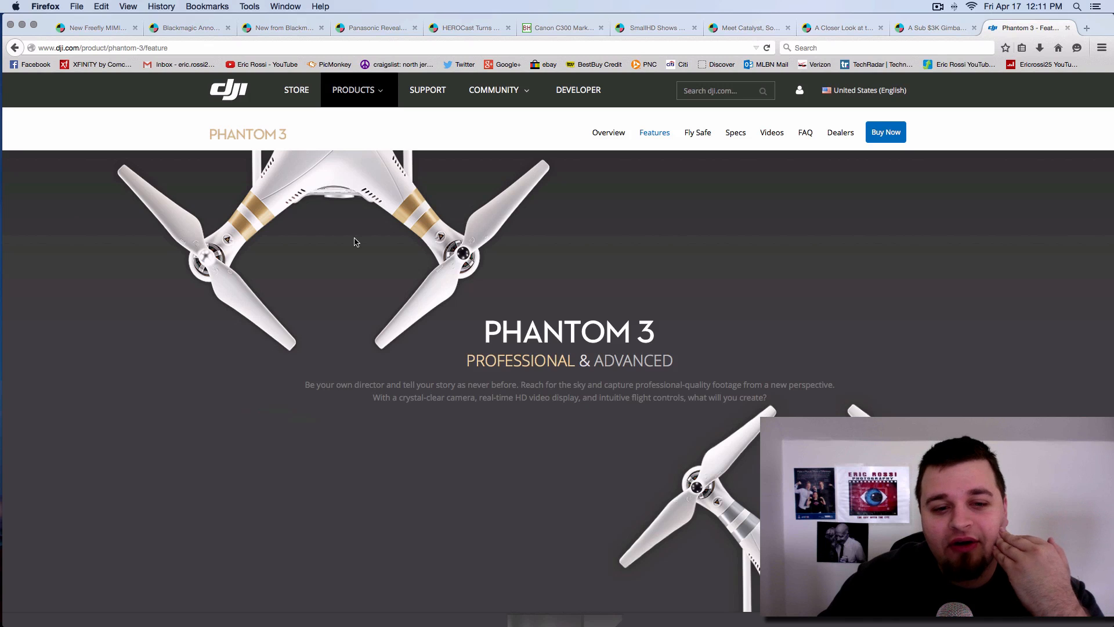
{"action": "scroll", "scroll_direction": "down", "scroll_amount": 3}
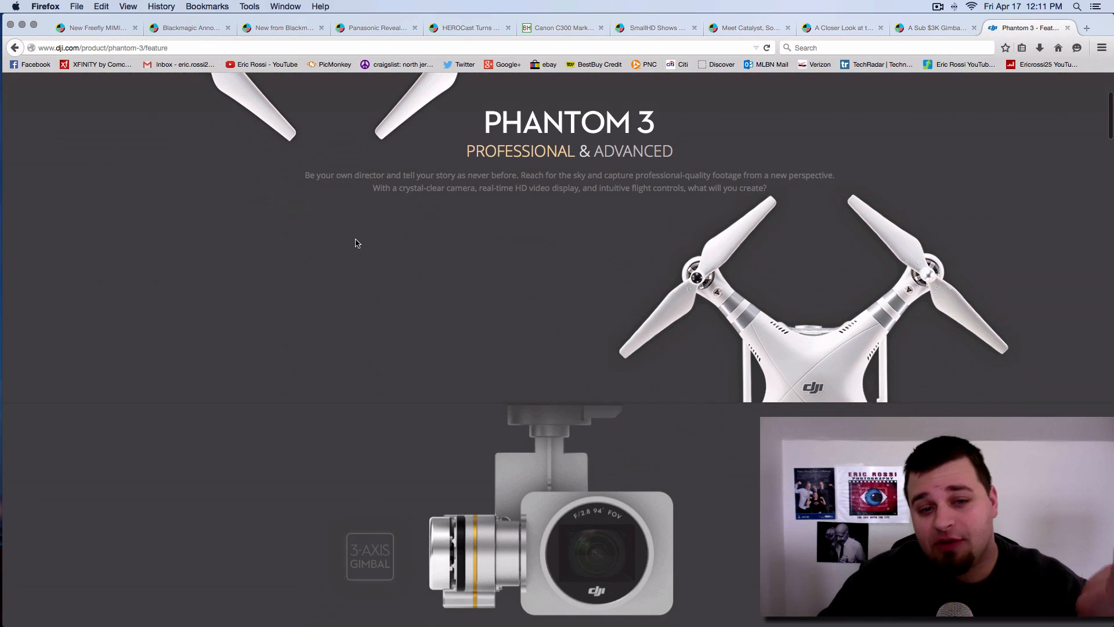
{"action": "scroll", "scroll_direction": "down", "scroll_amount": 3}
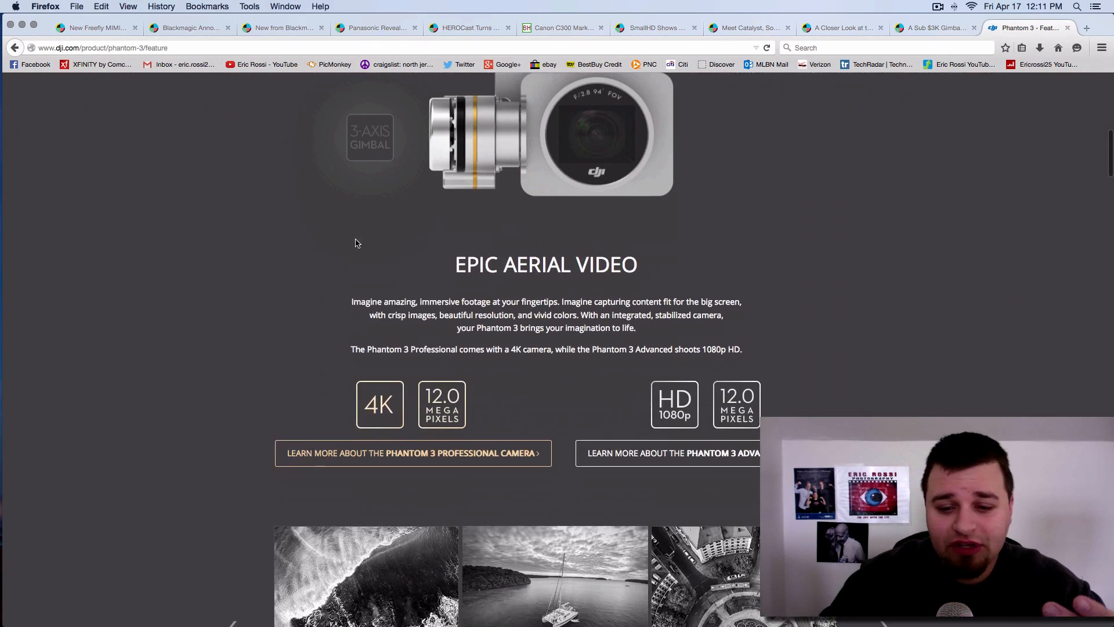
{"action": "scroll", "scroll_direction": "down", "scroll_amount": 3}
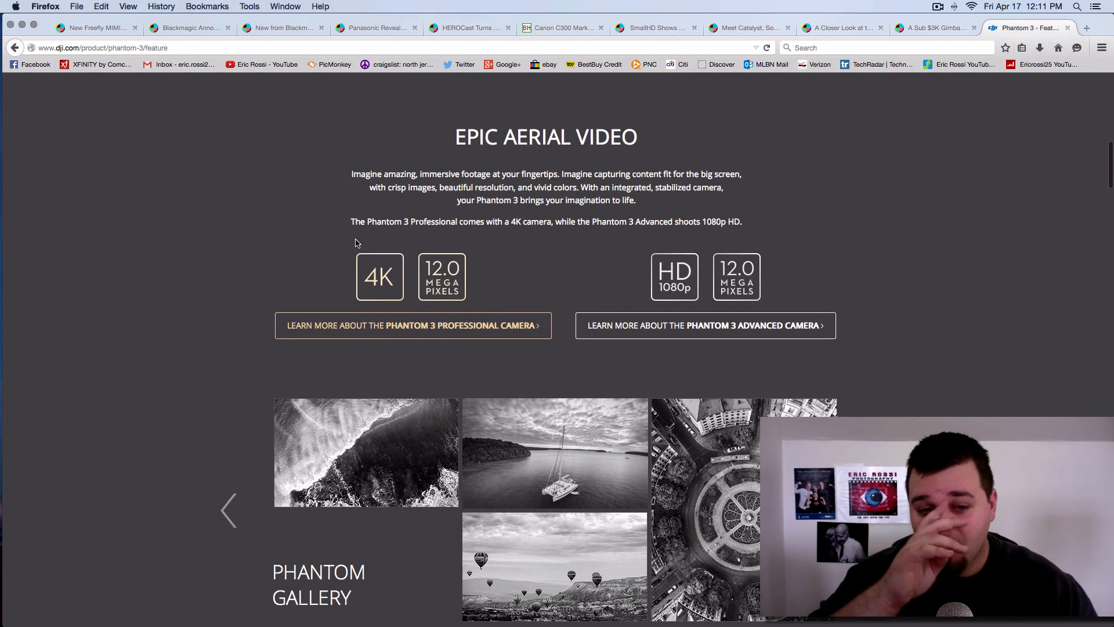